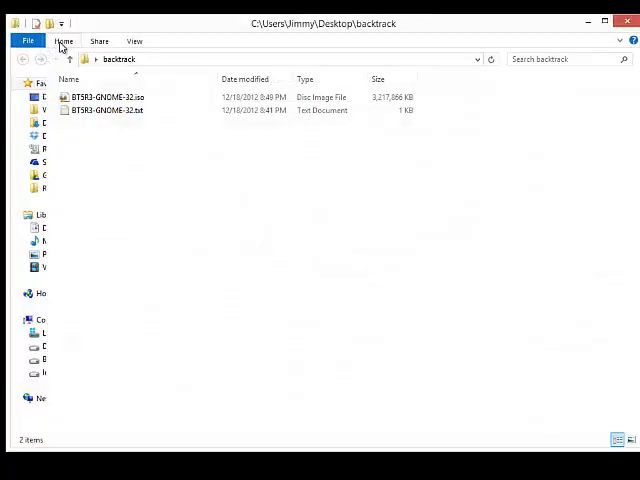
pyautogui.moveTo(161, 30)
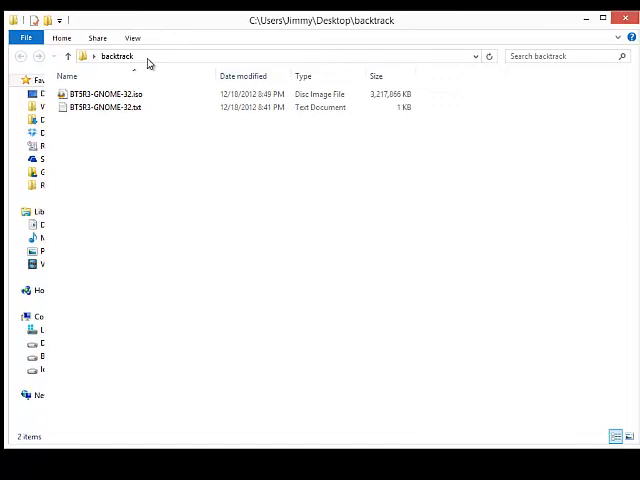
pyautogui.moveTo(158, 133)
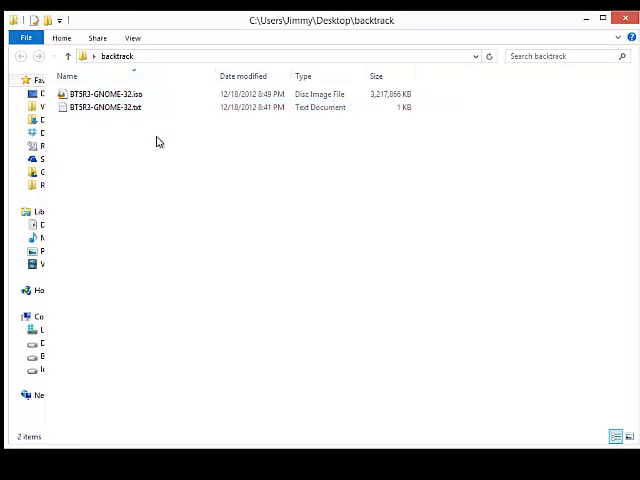
# Select the existing Backtrack Linux machine in the VM list to view its details.
pyautogui.click(105, 93)
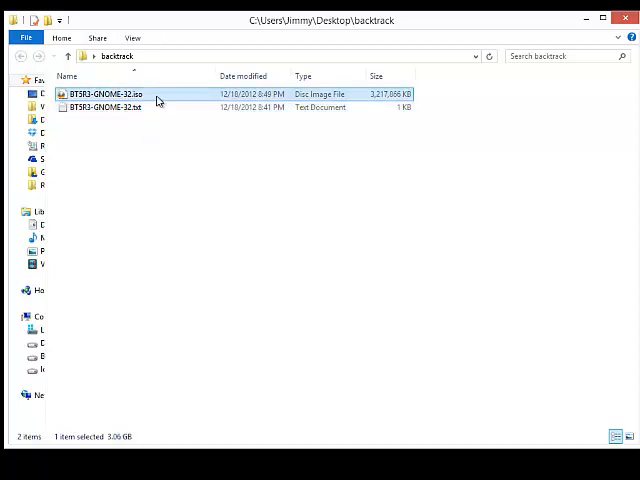
pyautogui.moveTo(160, 95)
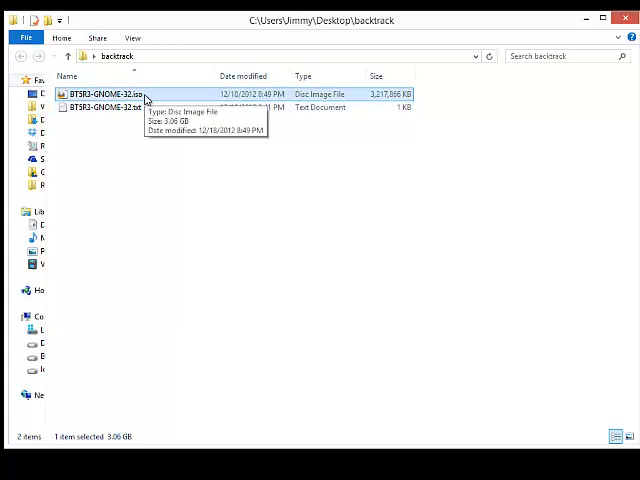
pyautogui.moveTo(617, 19)
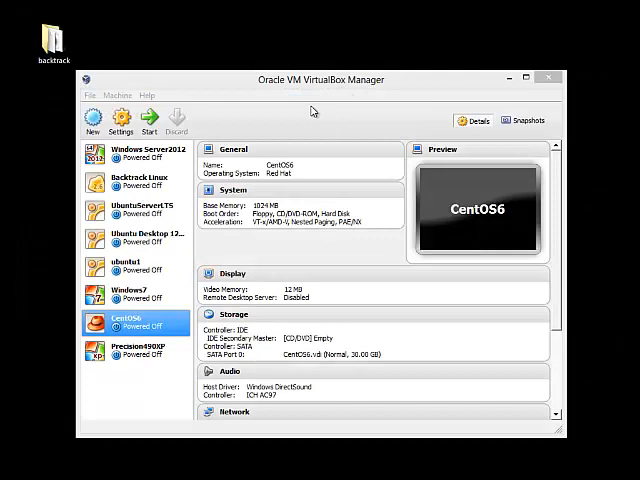
pyautogui.moveTo(137, 185)
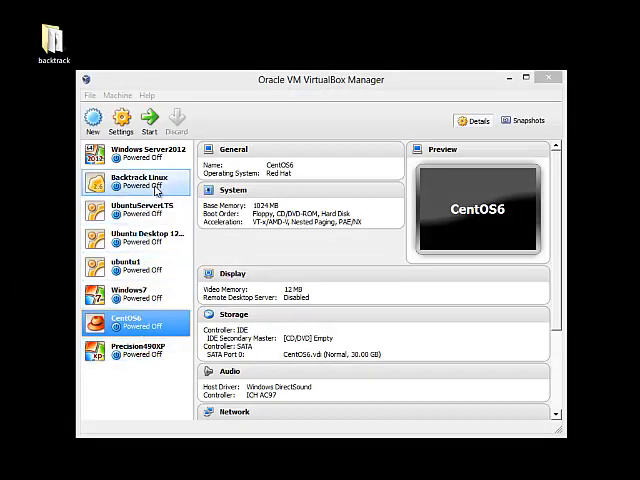
pyautogui.click(135, 183)
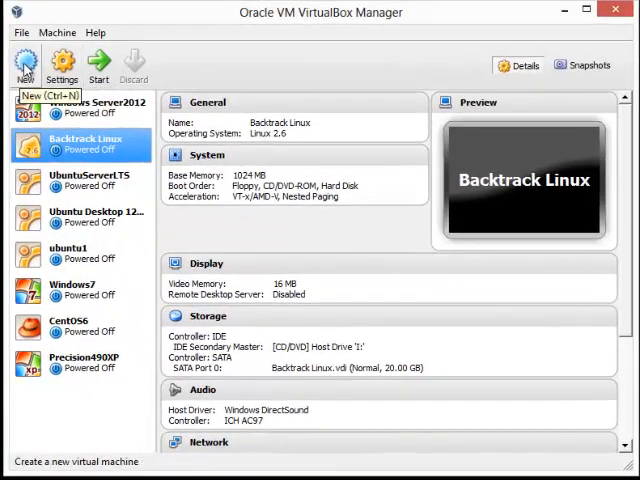
# Create a new machine named 'BackTrack 2' with Linux 2.6 as the version.
pyautogui.click(25, 64)
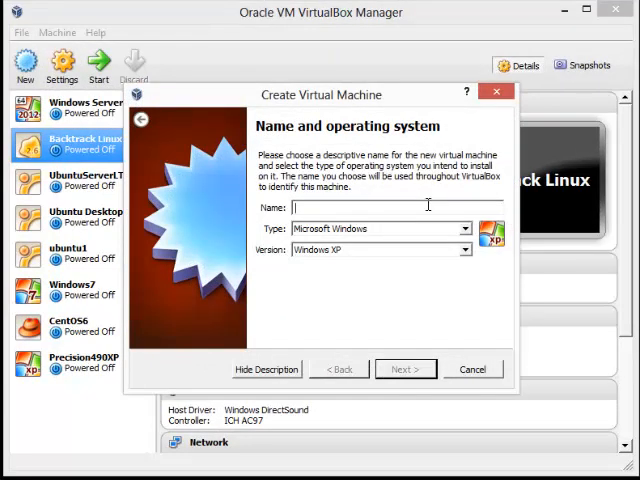
pyautogui.write('BackTrack')
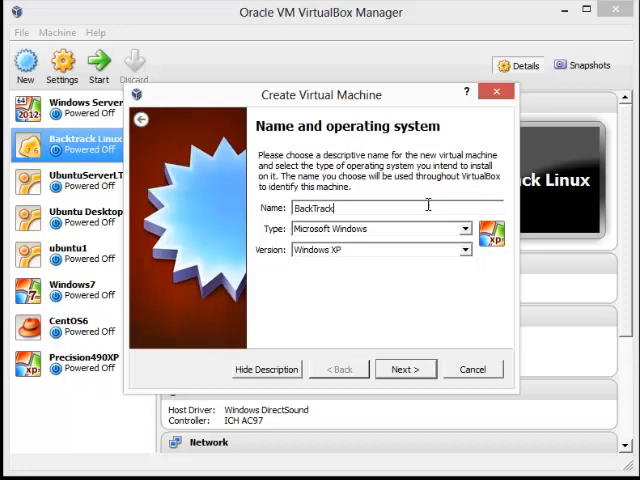
pyautogui.write('2')
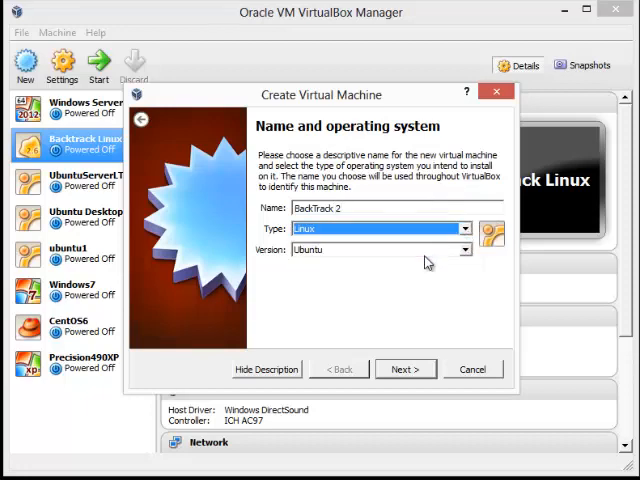
pyautogui.click(463, 250)
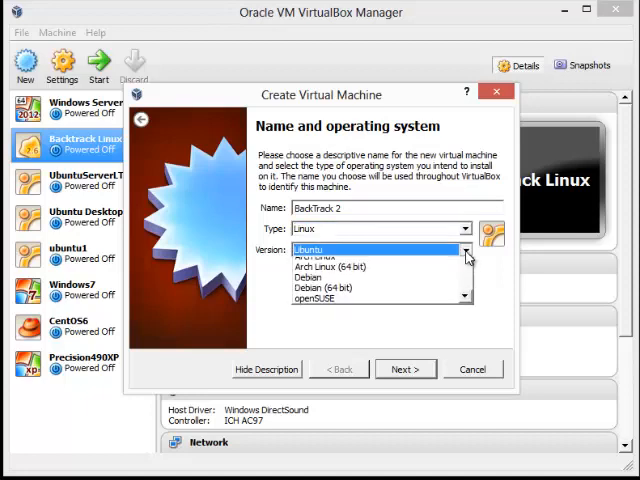
pyautogui.click(378, 249)
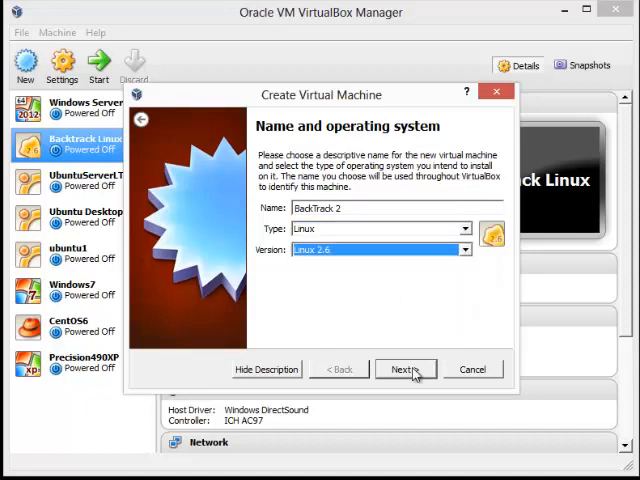
pyautogui.click(405, 369)
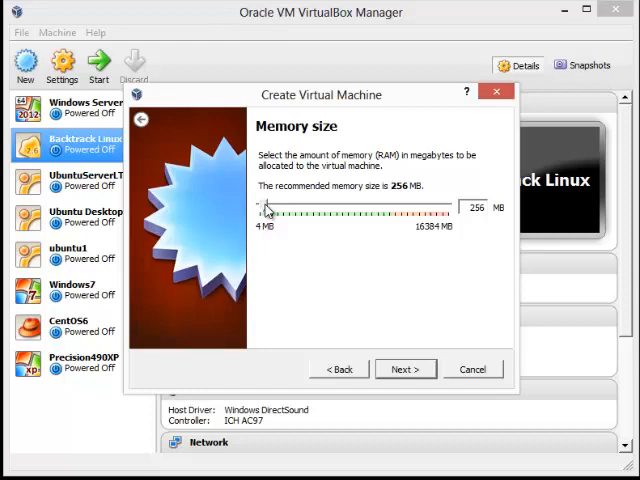
# Give BackTrack 2 1024 MB of memory and continue.
pyautogui.moveTo(268, 209); pyautogui.dragTo(280, 209)
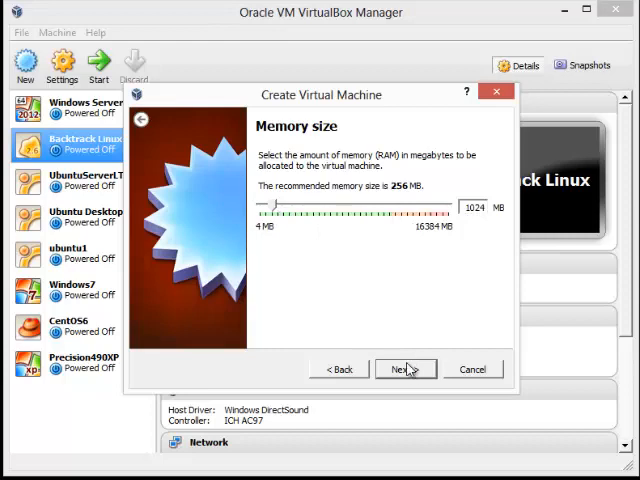
pyautogui.click(405, 369)
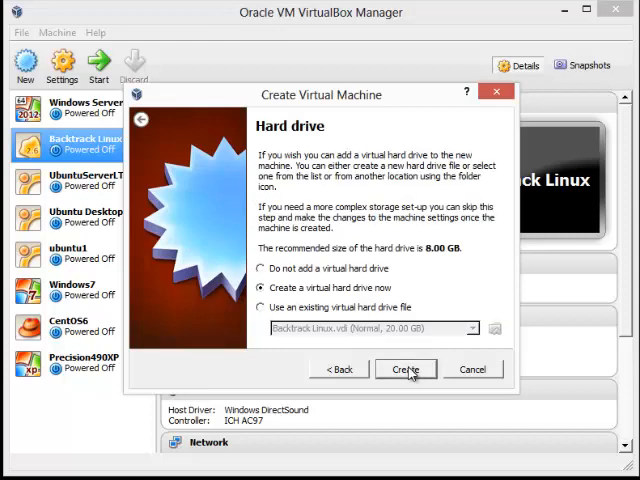
pyautogui.moveTo(405, 375)
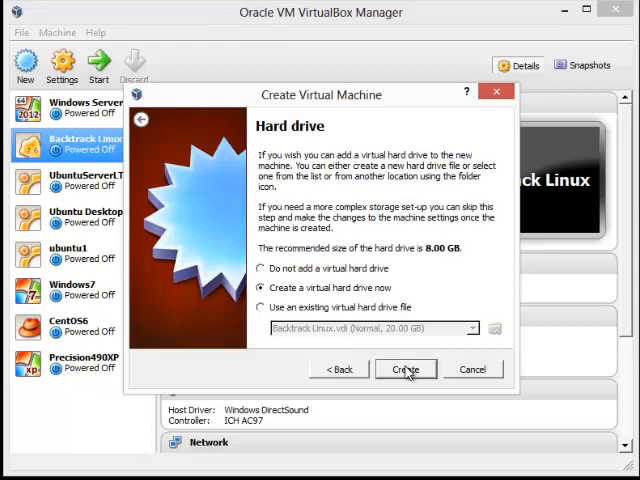
# Create a dynamically allocated VDI hard disk and size it to 16 GB.
pyautogui.click(405, 369)
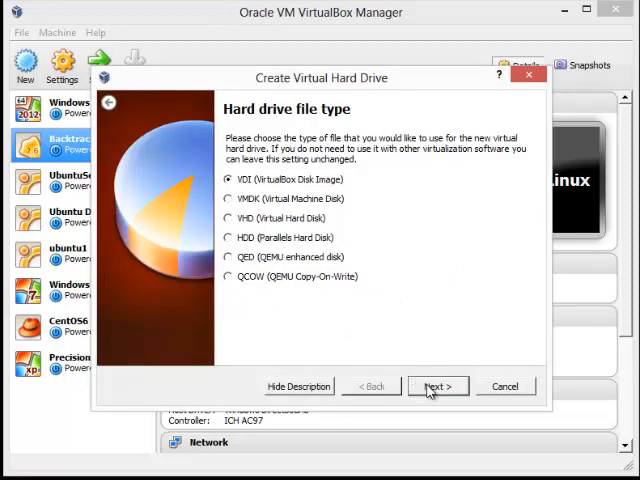
pyautogui.click(437, 386)
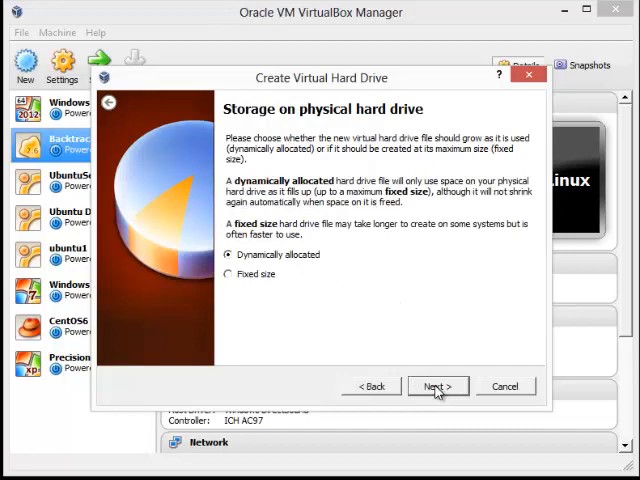
pyautogui.moveTo(398, 378)
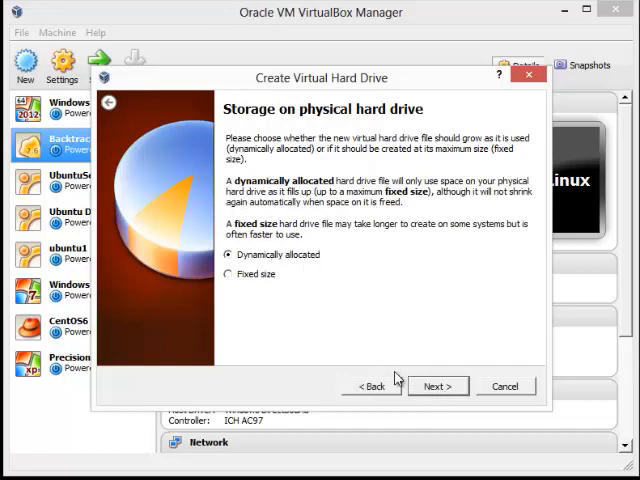
pyautogui.click(437, 386)
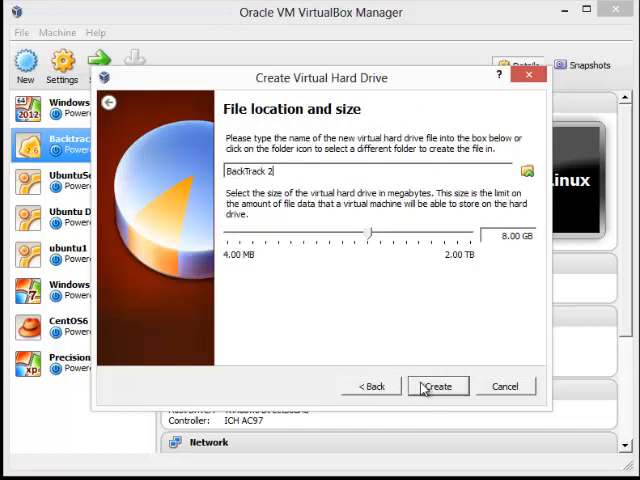
pyautogui.moveTo(285, 142)
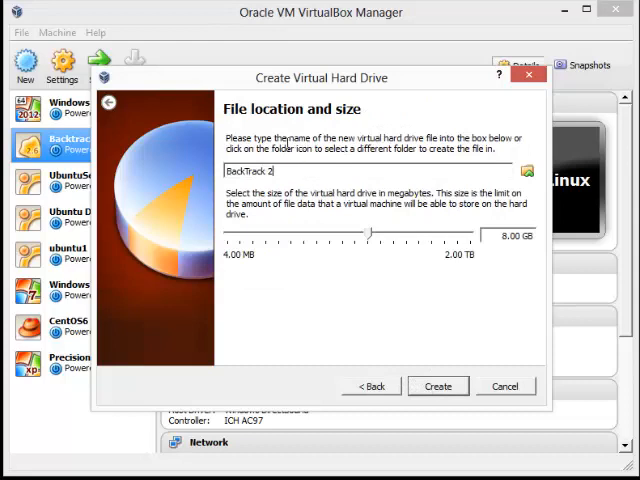
pyautogui.moveTo(527, 251)
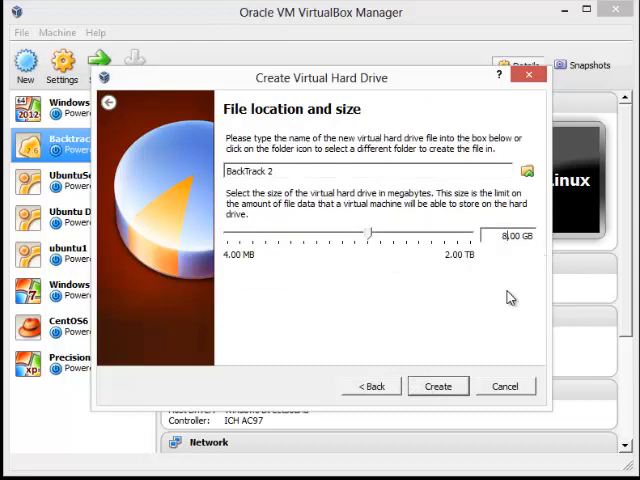
pyautogui.moveTo(372, 235); pyautogui.dragTo(384, 235)
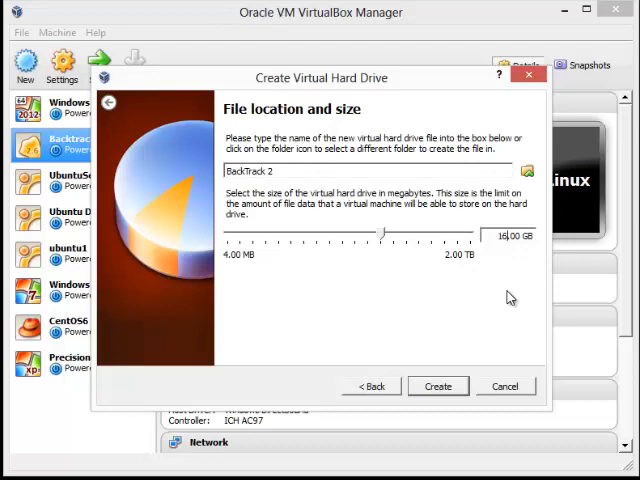
pyautogui.moveTo(480, 280)
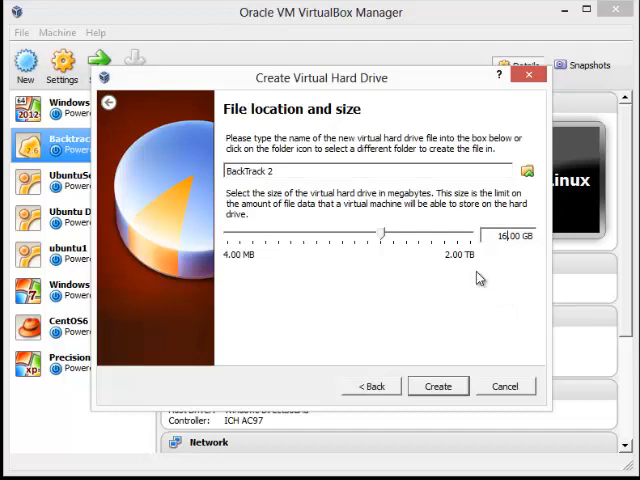
pyautogui.moveTo(435, 356)
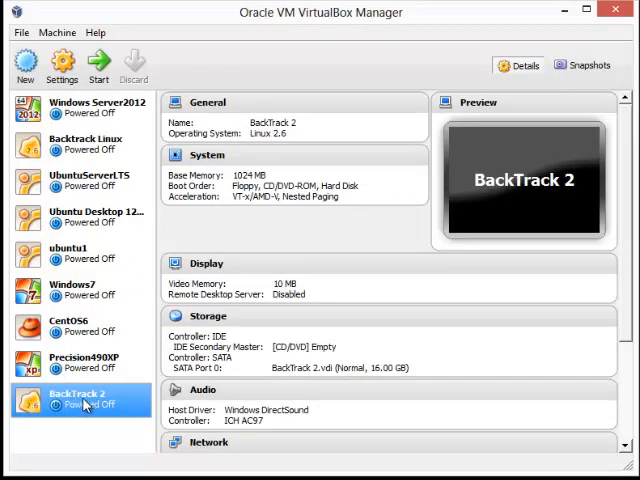
pyautogui.moveTo(80, 400)
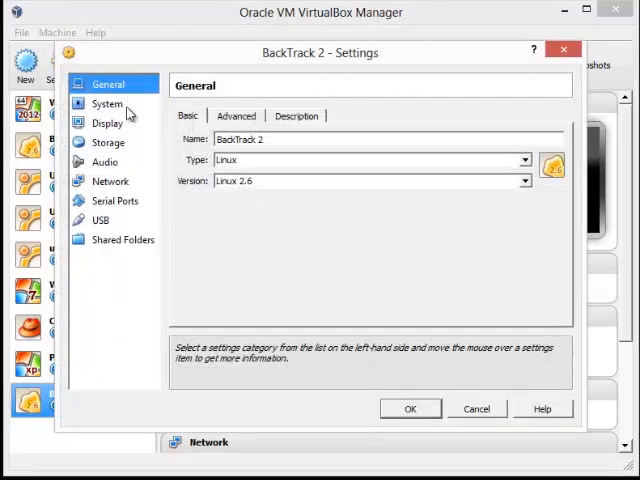
pyautogui.moveTo(115, 143)
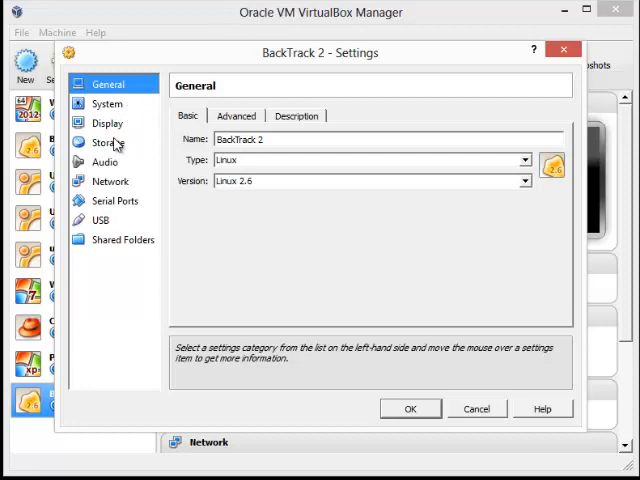
# Select the empty IDE optical slot in Storage and browse for a disc image file.
pyautogui.click(107, 142)
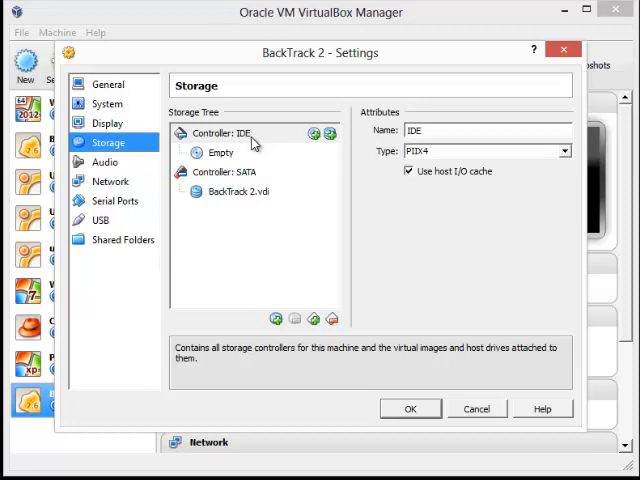
pyautogui.click(221, 152)
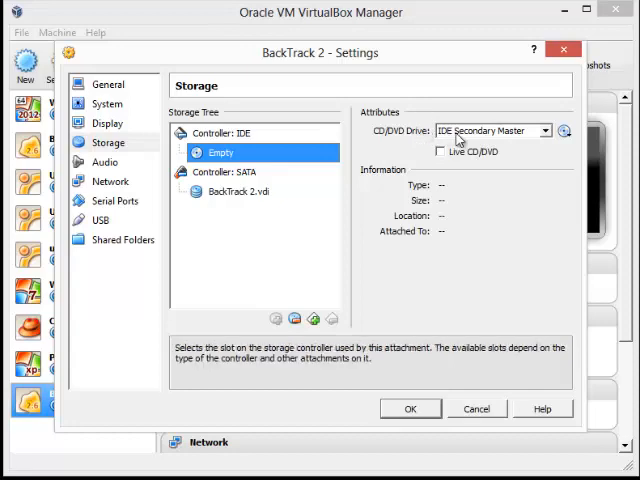
pyautogui.moveTo(452, 138)
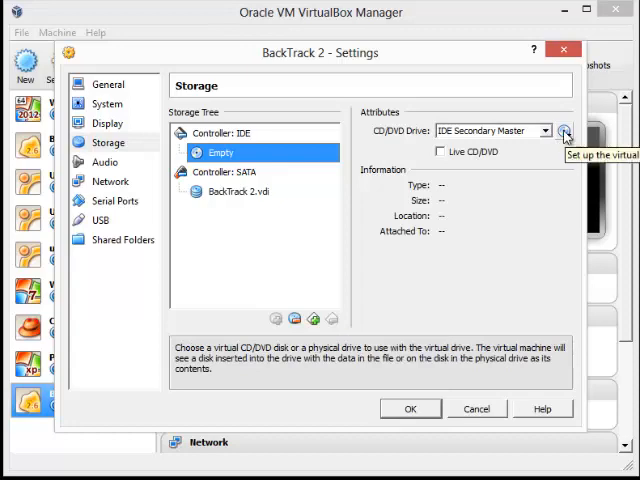
pyautogui.click(565, 131)
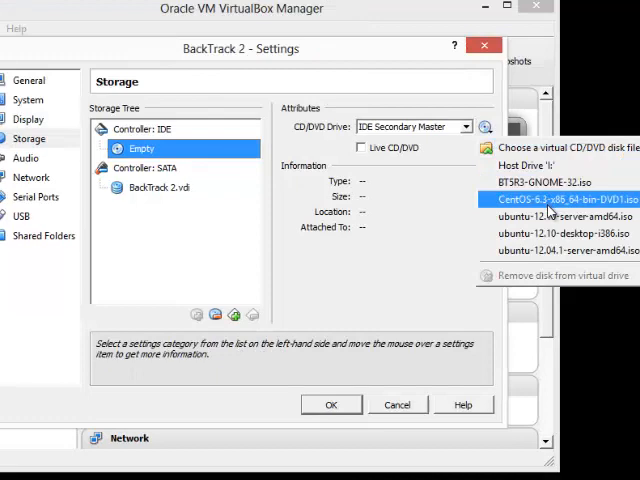
pyautogui.moveTo(551, 200)
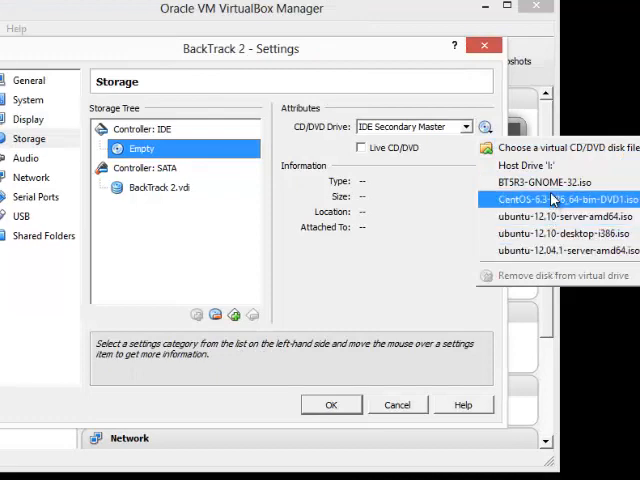
pyautogui.moveTo(567, 148)
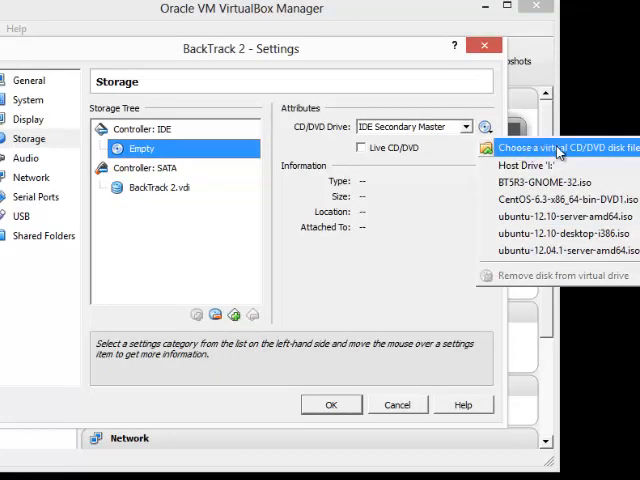
pyautogui.click(566, 148)
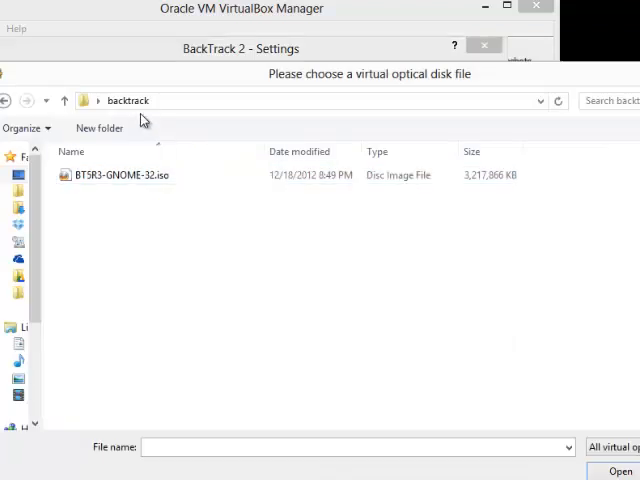
pyautogui.moveTo(13, 28)
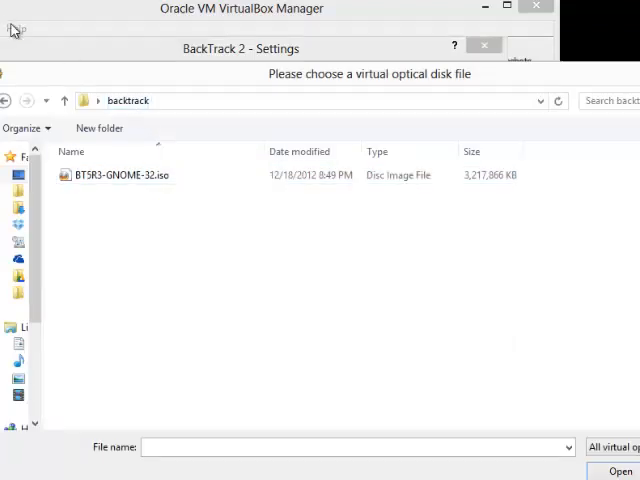
# Load BT5R3-GNOME-32.iso into BackTrack 2's IDE optical drive.
pyautogui.click(120, 175)
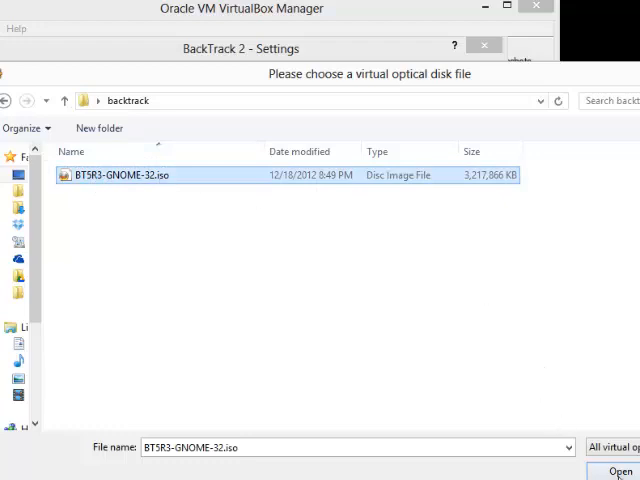
pyautogui.click(620, 471)
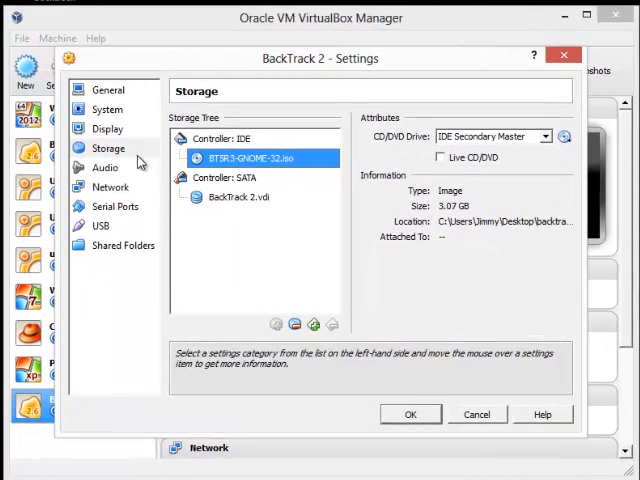
pyautogui.click(110, 187)
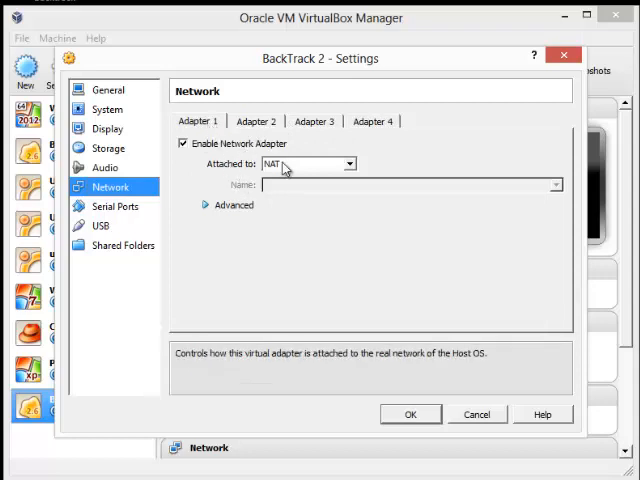
# Set Adapter 1's advanced type to Intel PRO/1000 MT Desktop (82540EM).
pyautogui.click(208, 205)
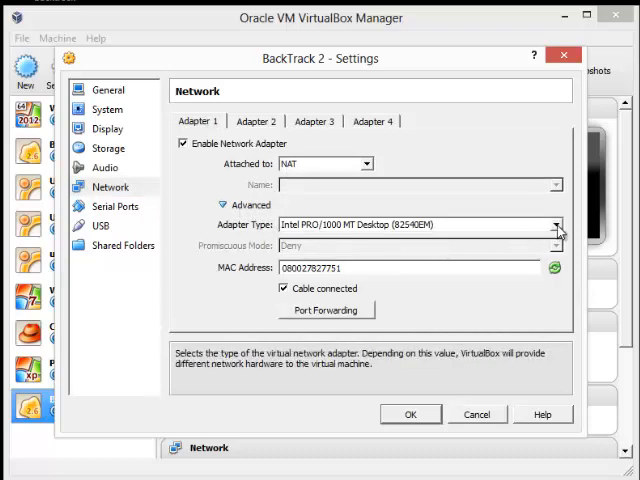
pyautogui.click(556, 224)
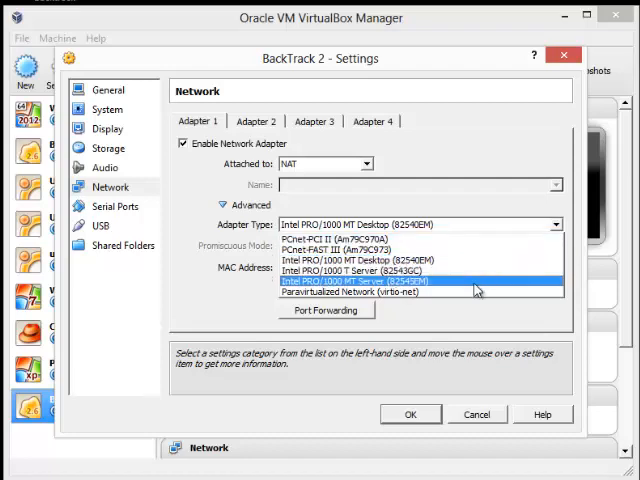
pyautogui.moveTo(462, 262)
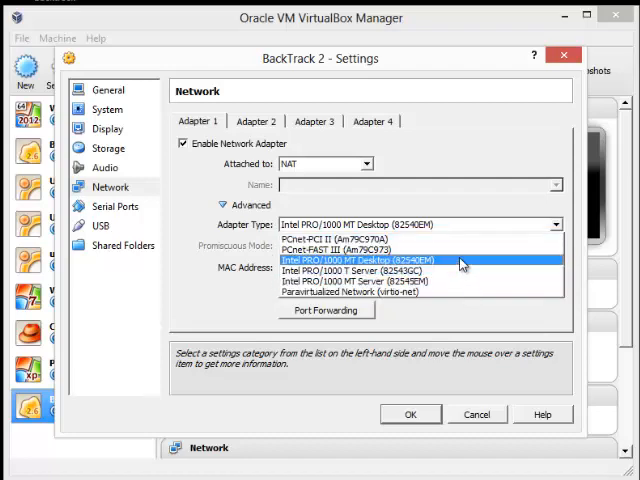
pyautogui.moveTo(460, 264)
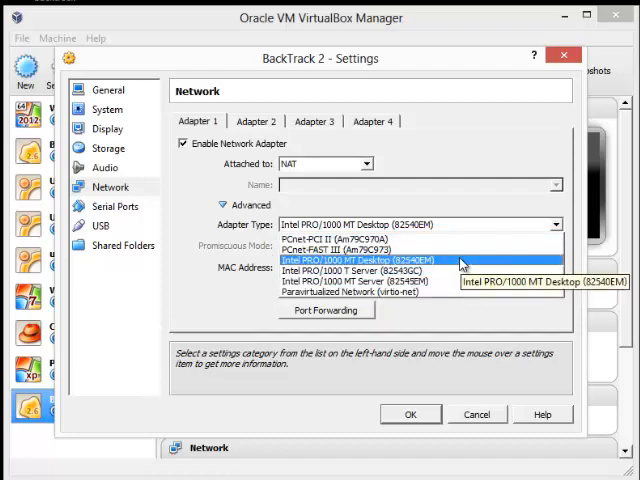
pyautogui.click(360, 260)
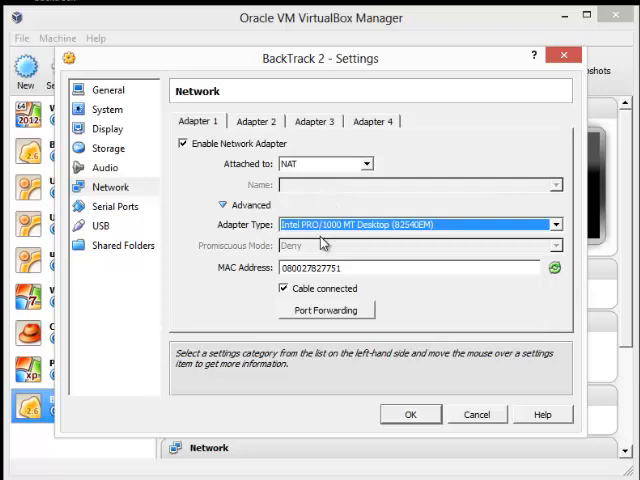
pyautogui.moveTo(235, 128)
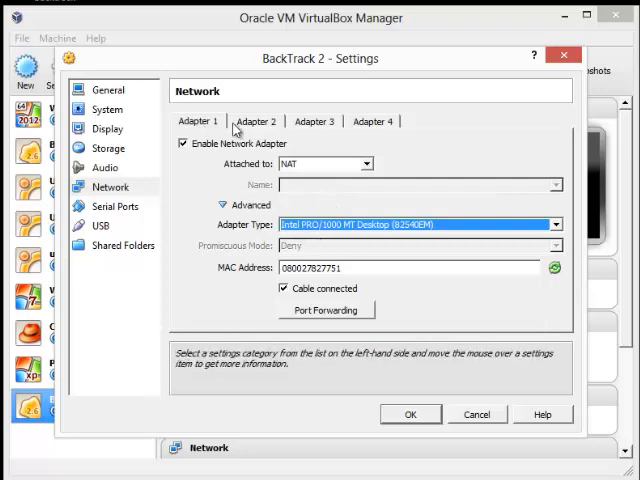
# Enable Adapter 2 as Host-only with Intel PRO/1000 T Server type, and save settings.
pyautogui.click(255, 121)
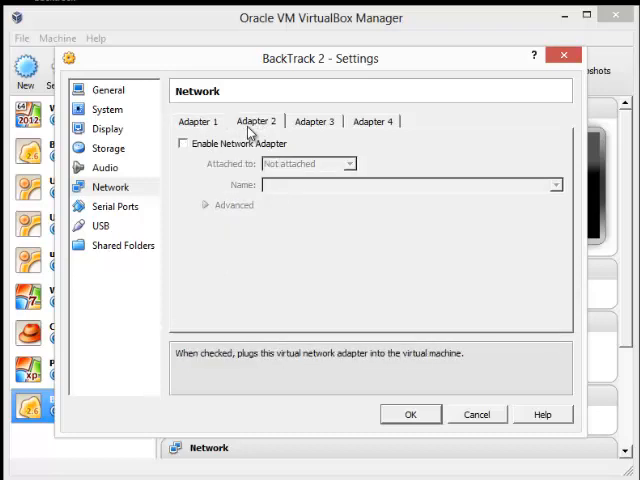
pyautogui.click(183, 143)
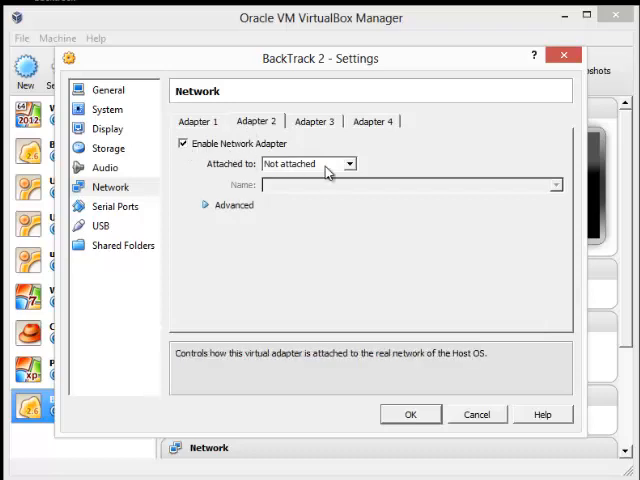
pyautogui.click(355, 163)
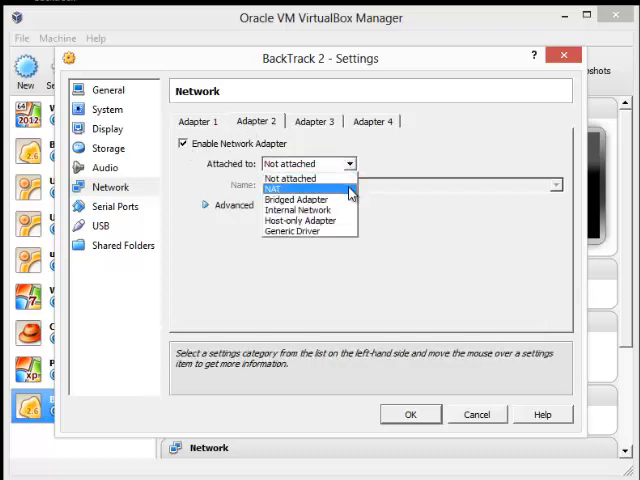
pyautogui.click(299, 220)
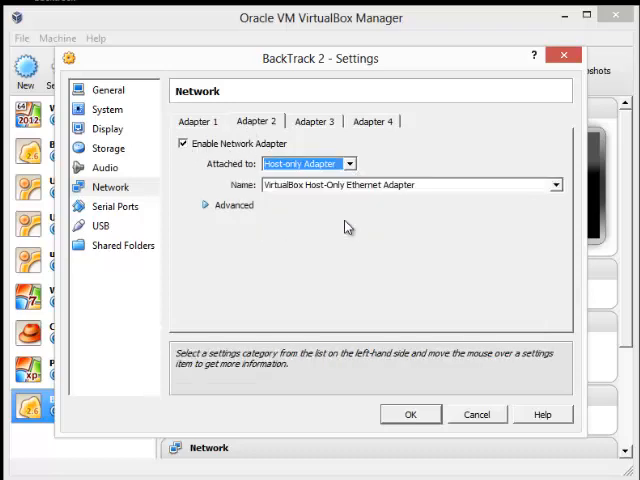
pyautogui.moveTo(232, 205)
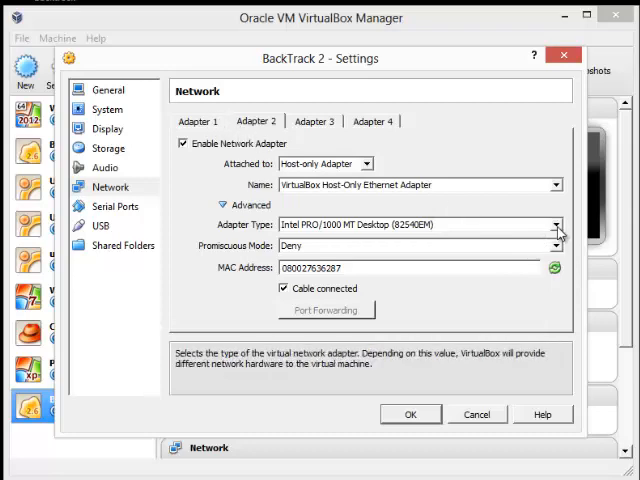
pyautogui.click(556, 224)
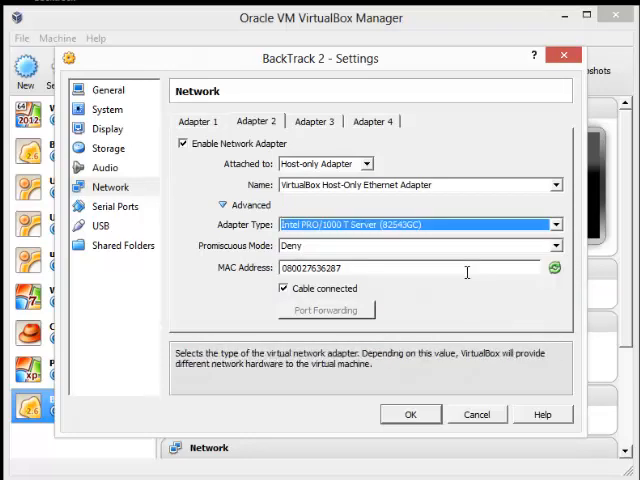
pyautogui.moveTo(398, 246)
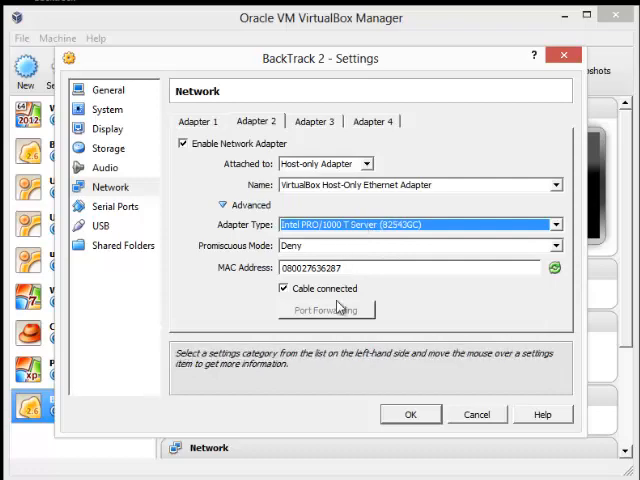
pyautogui.click(409, 413)
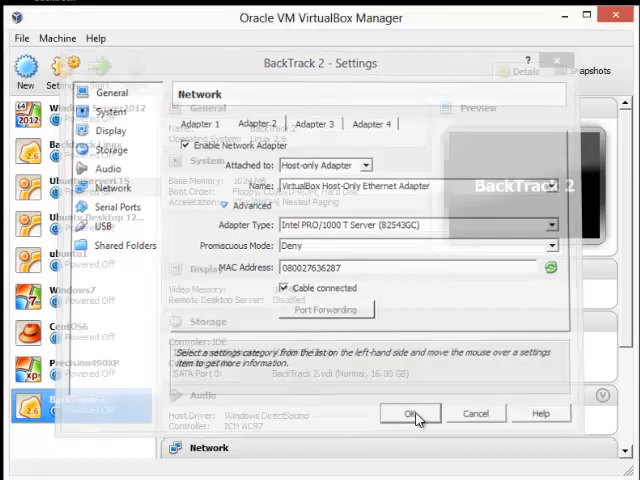
# Start the BackTrack 2 machine so it boots to the BackTrack 5 live CD menu.
pyautogui.click(408, 413)
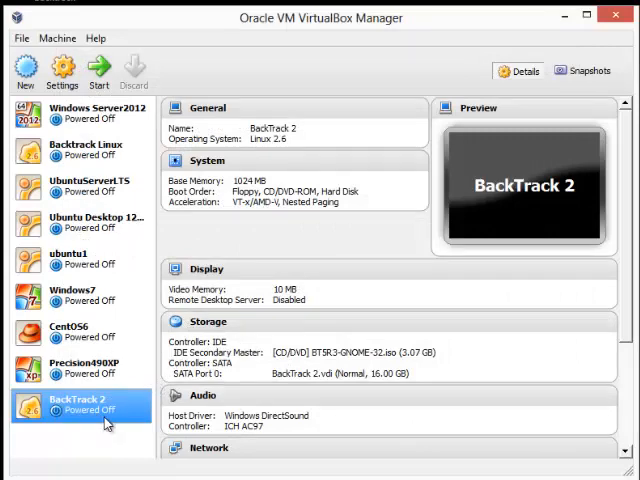
pyautogui.moveTo(98, 70)
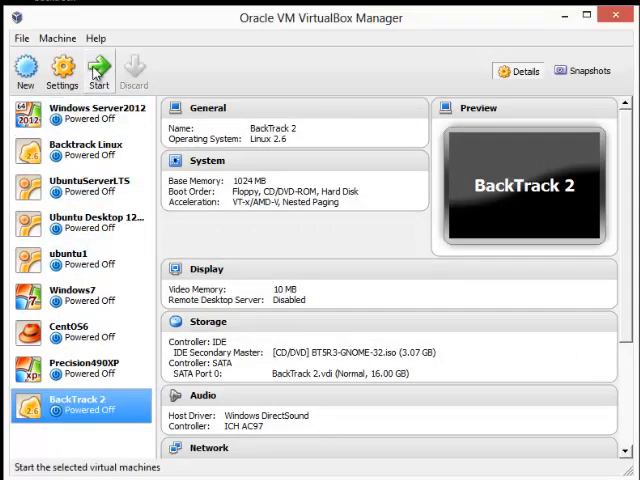
pyautogui.click(98, 70)
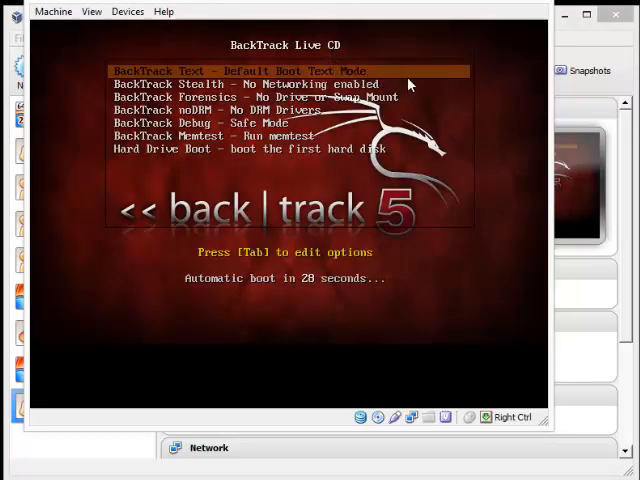
pyautogui.moveTo(444, 84)
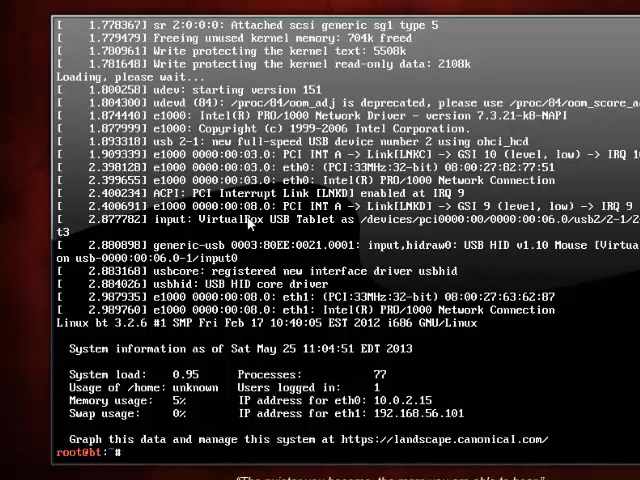
pyautogui.moveTo(70, 470)
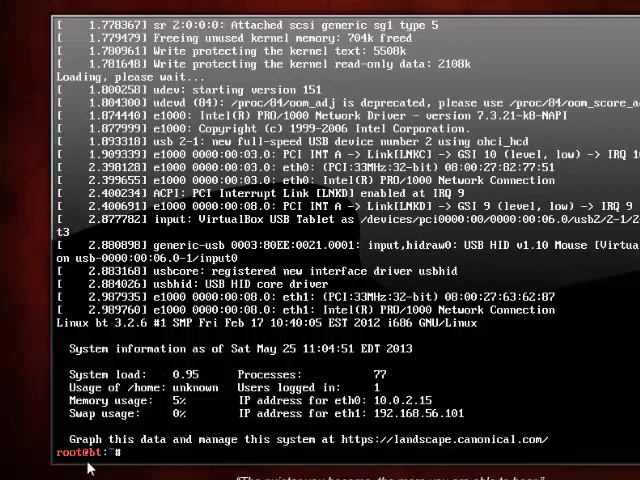
# Run startx at the root prompt to launch the BackTrack 5 R3 desktop.
pyautogui.write('st')
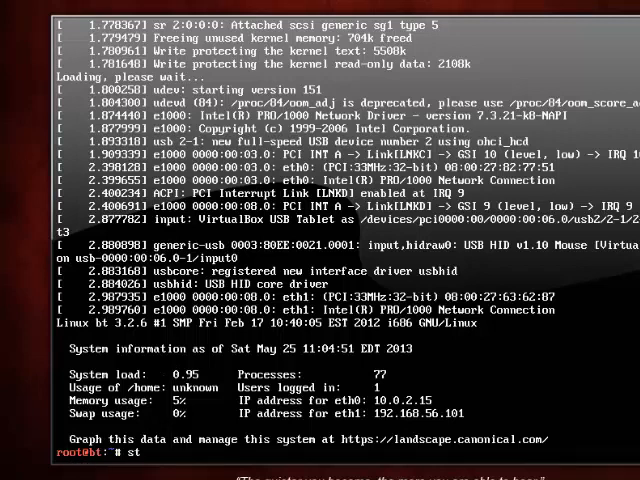
pyautogui.write('artx')
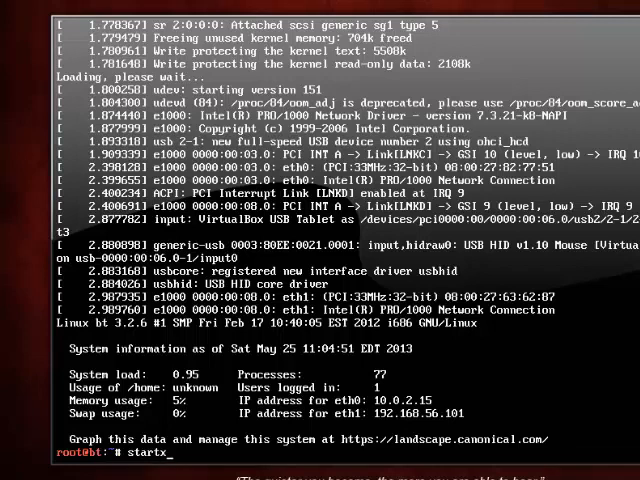
pyautogui.press('Return')
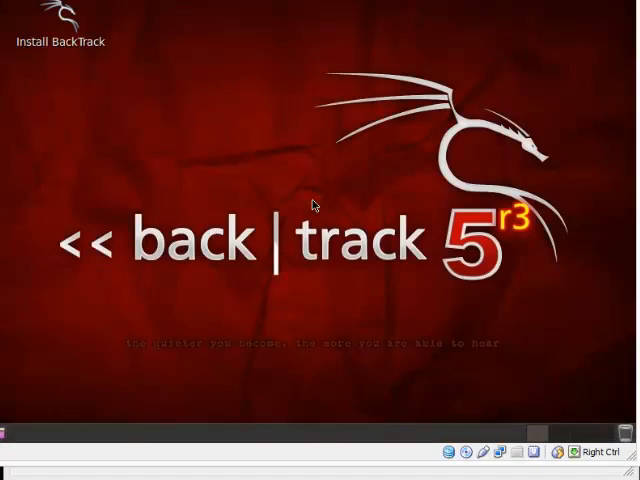
pyautogui.moveTo(315, 207)
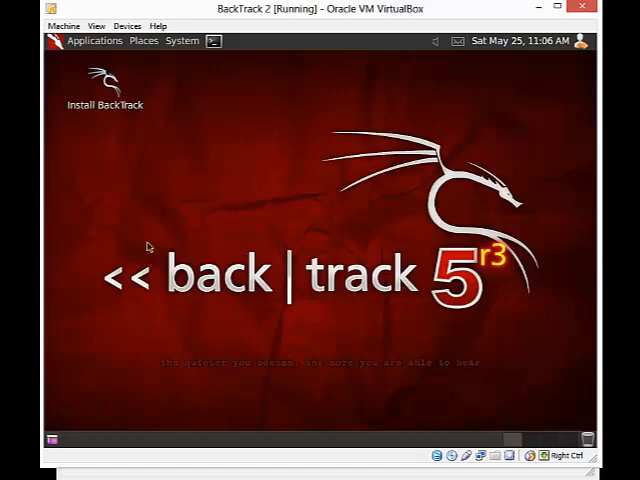
pyautogui.moveTo(287, 176)
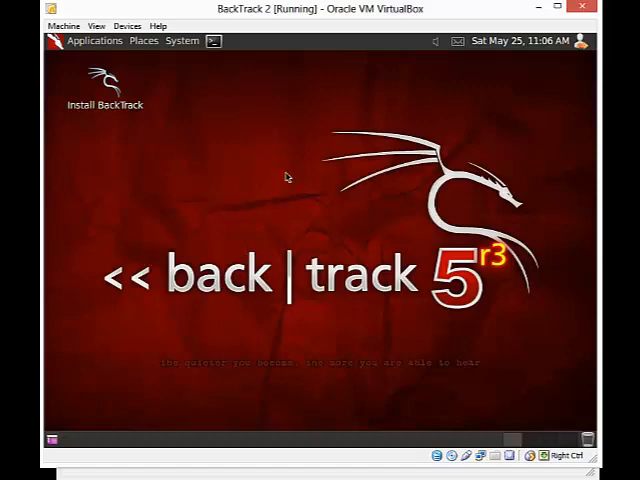
pyautogui.moveTo(166, 144)
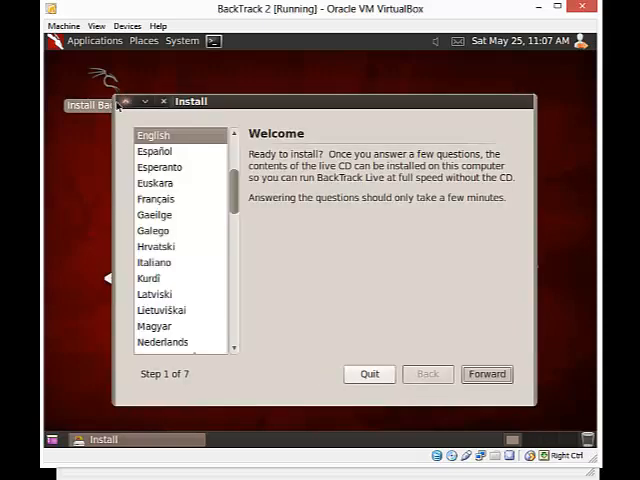
pyautogui.moveTo(396, 288)
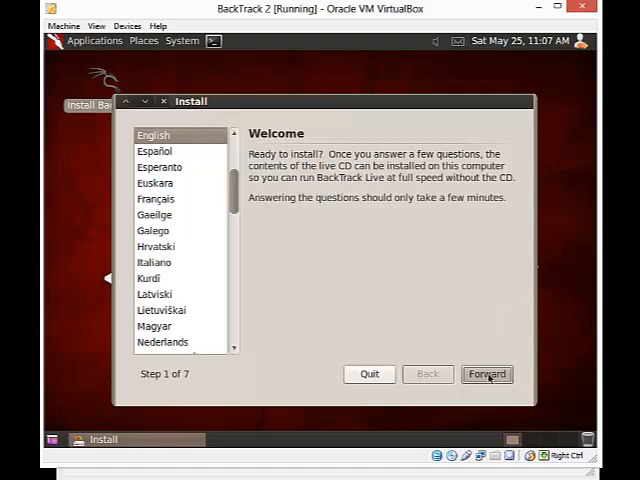
# Keep English, check the time zone list, and keep the USA keyboard layout.
pyautogui.click(487, 373)
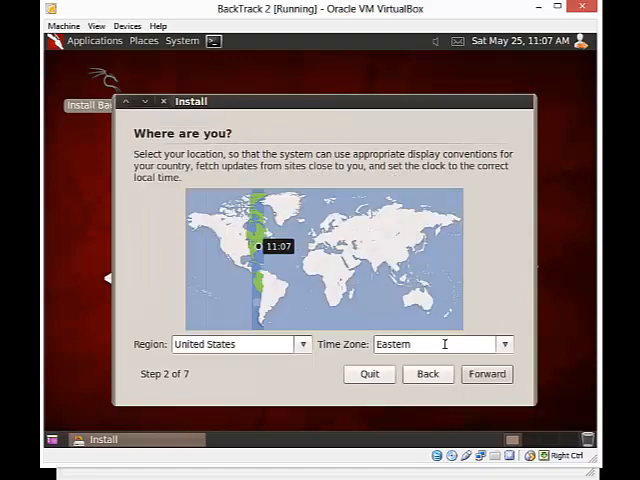
pyautogui.click(504, 343)
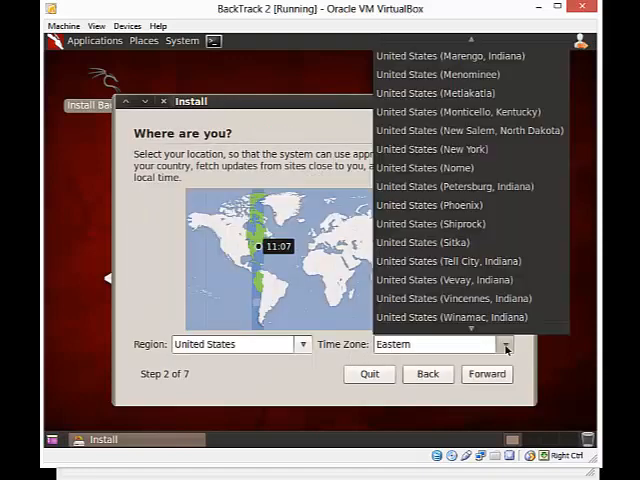
pyautogui.click(486, 373)
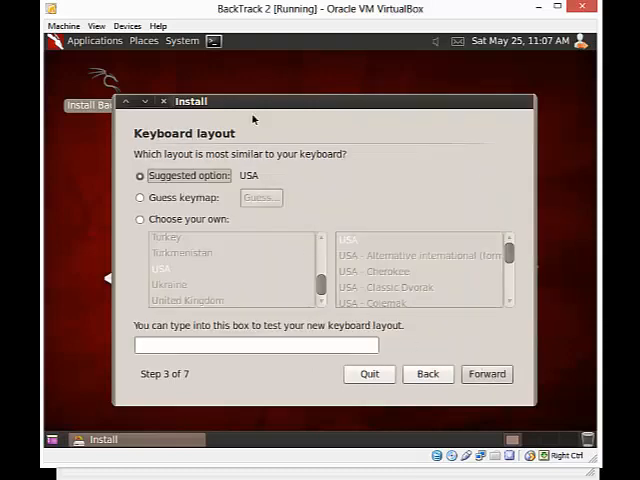
pyautogui.moveTo(423, 358)
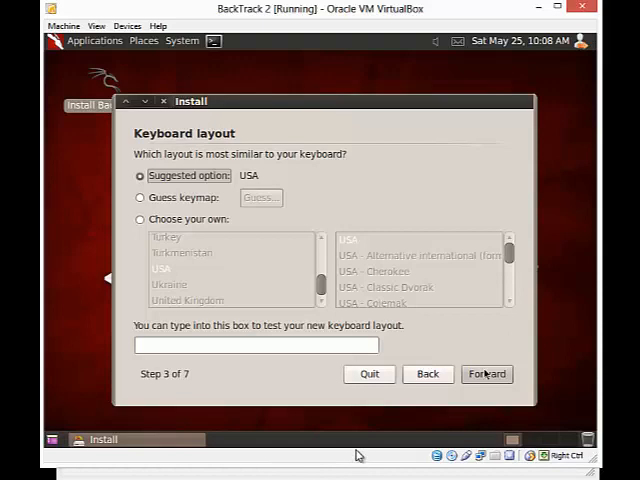
pyautogui.click(487, 373)
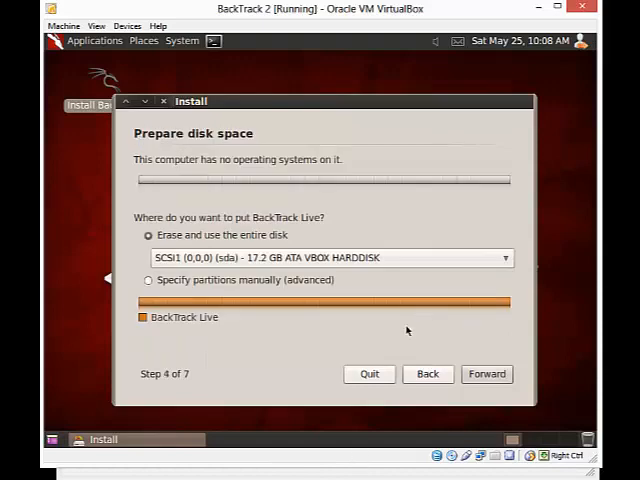
pyautogui.moveTo(251, 244)
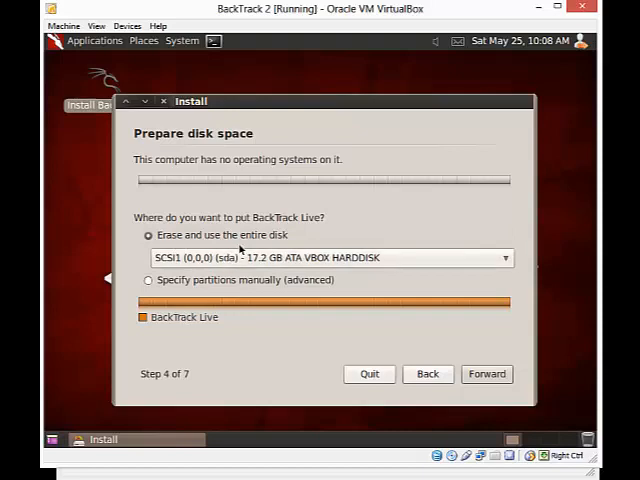
pyautogui.moveTo(278, 280)
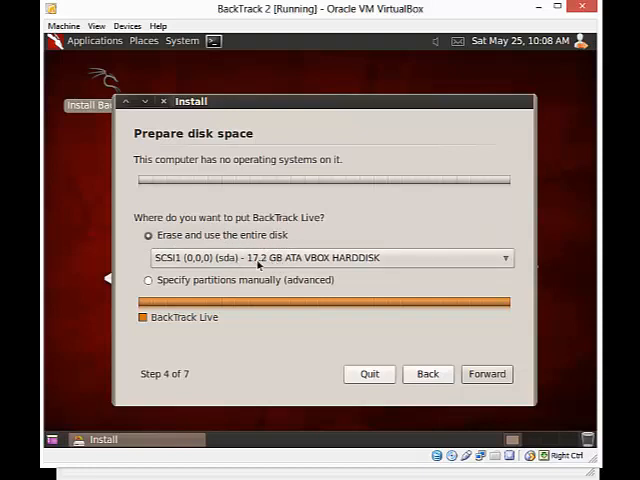
pyautogui.moveTo(240, 287)
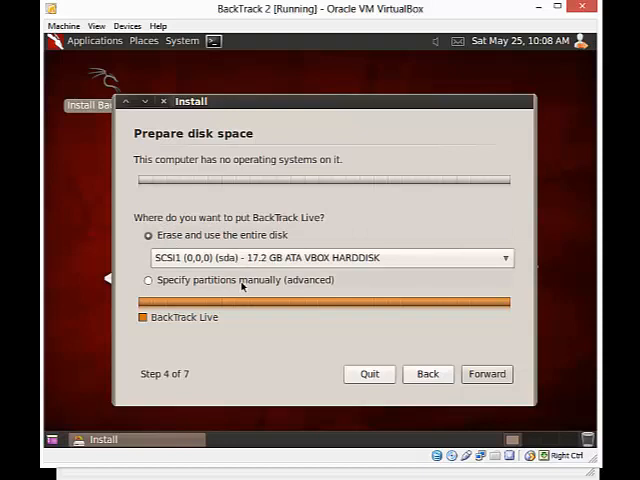
pyautogui.moveTo(295, 236)
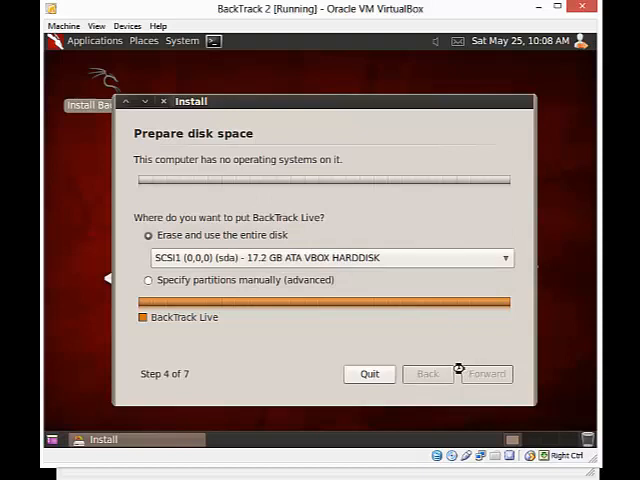
# Erase and use the entire VBOX HARDDISK for the installation.
pyautogui.click(487, 373)
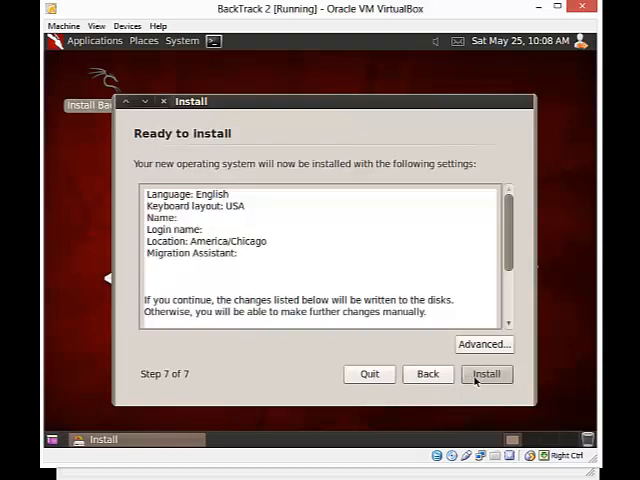
# Start the BackTrack installation, then restart the VM once it completes.
pyautogui.click(487, 373)
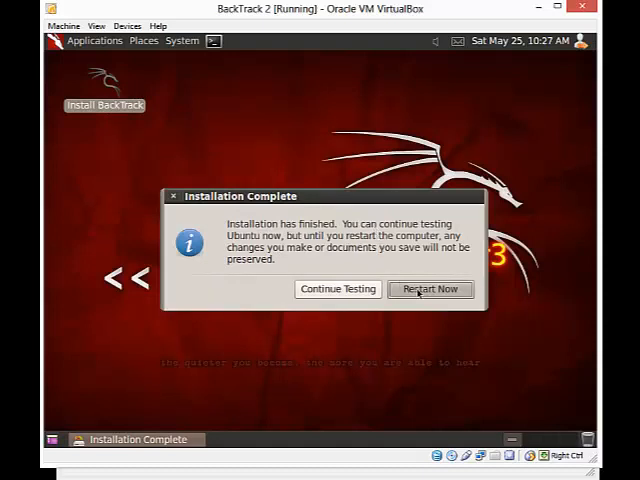
pyautogui.click(430, 289)
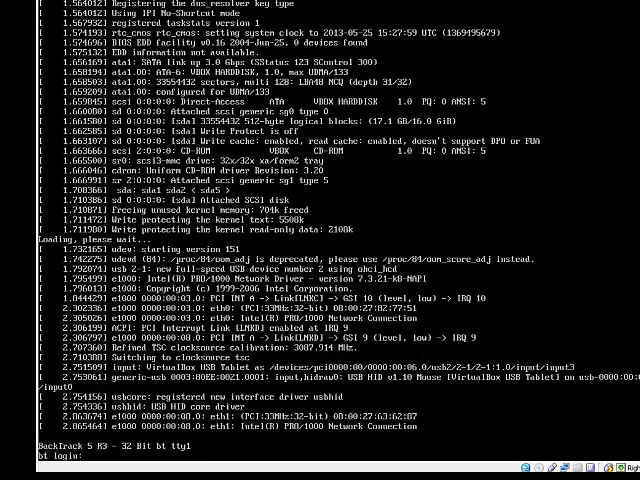
# Log in as root at the bt prompt and enter startx at the shell.
pyautogui.write('r')
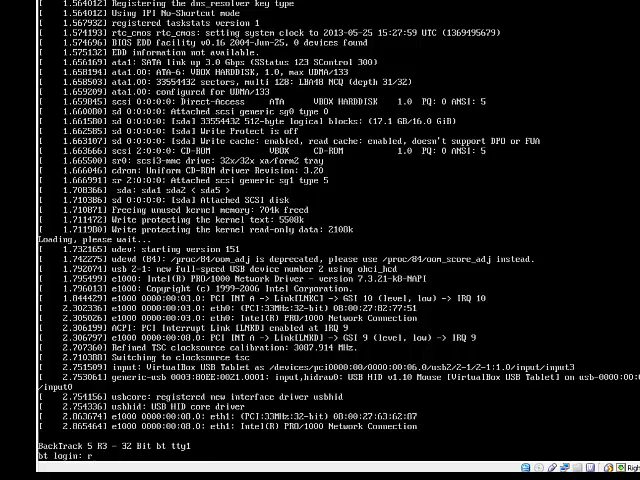
pyautogui.write('oot')
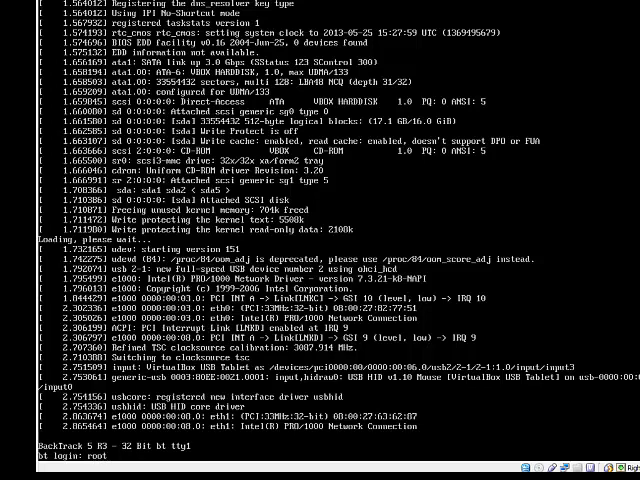
pyautogui.press('Return')
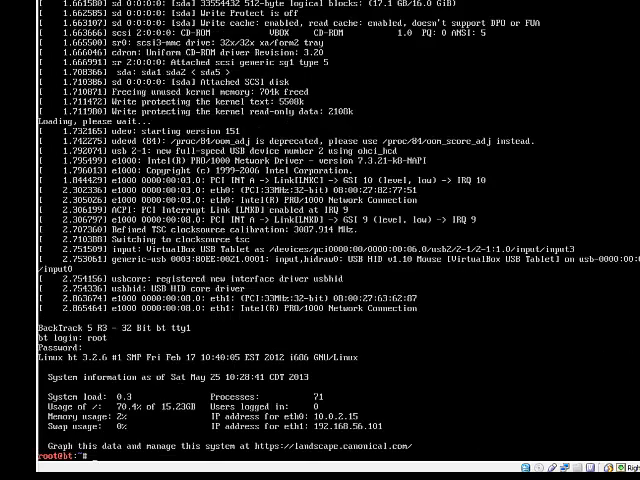
pyautogui.write('startx')
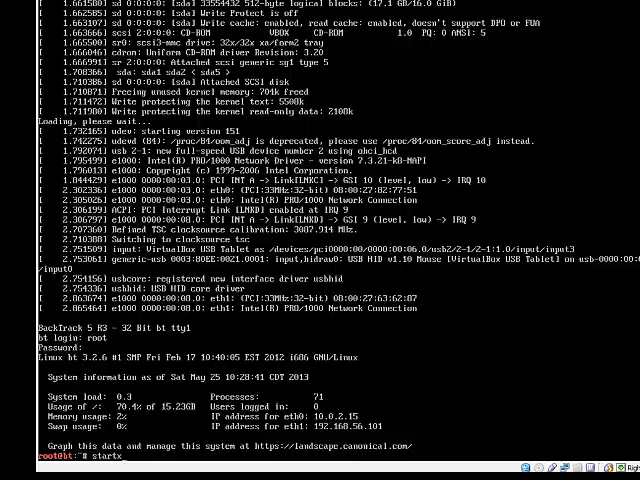